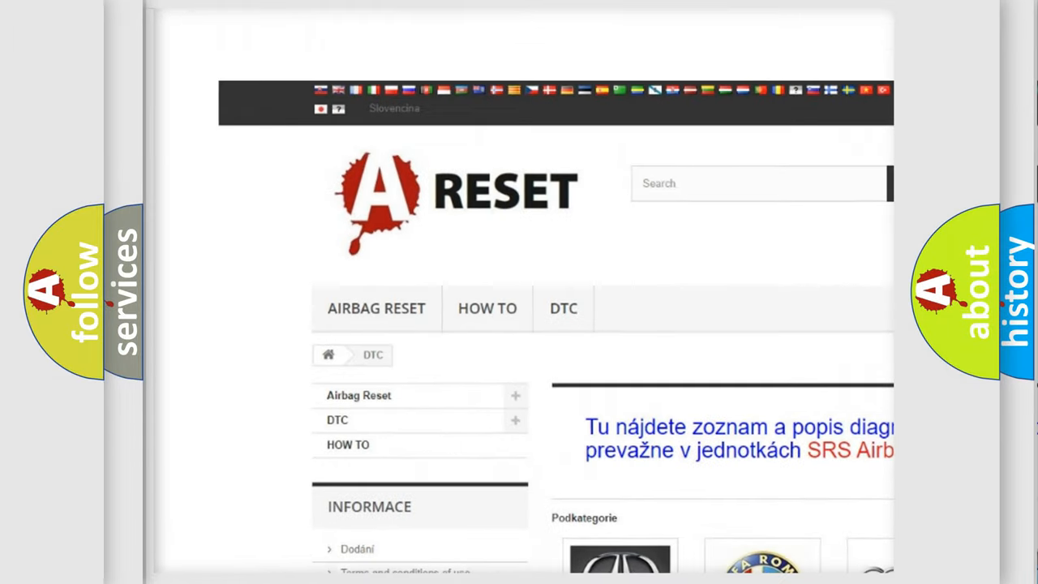
Open the Toyota DTC subcategory from the catalogue and browse its code list
scroll(down, 3)
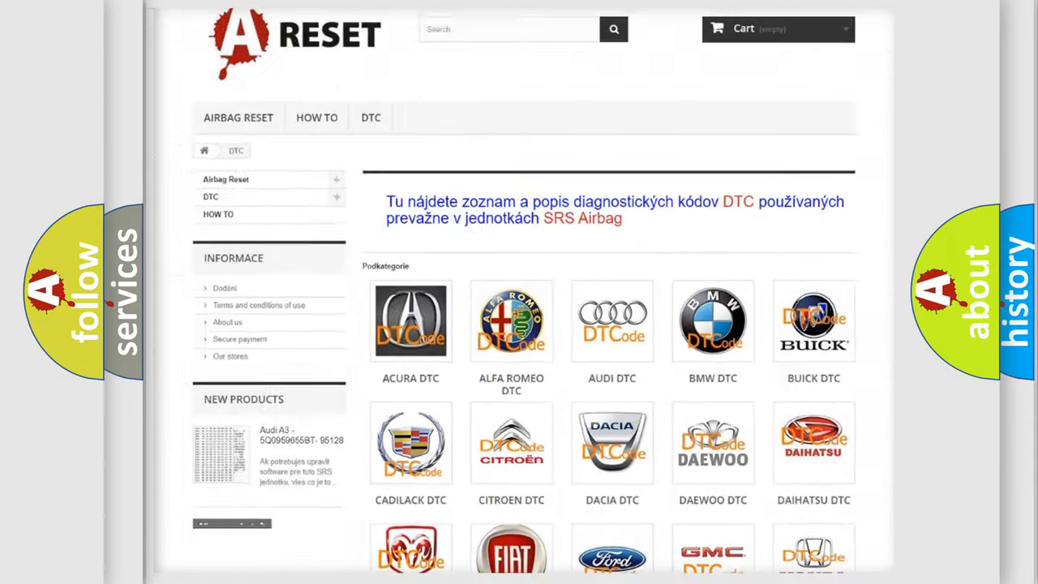
scroll(down, 3)
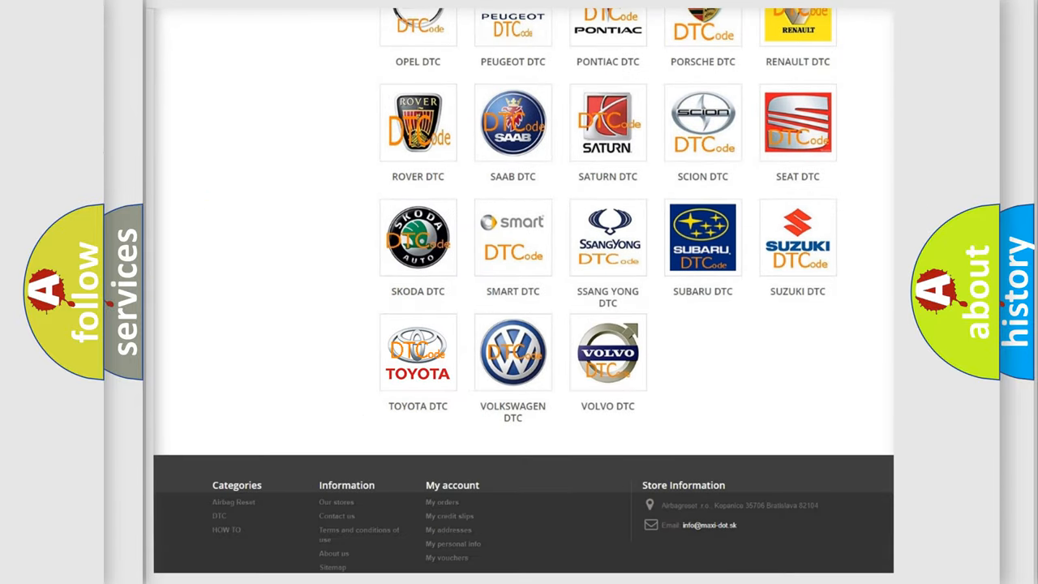
click(418, 352)
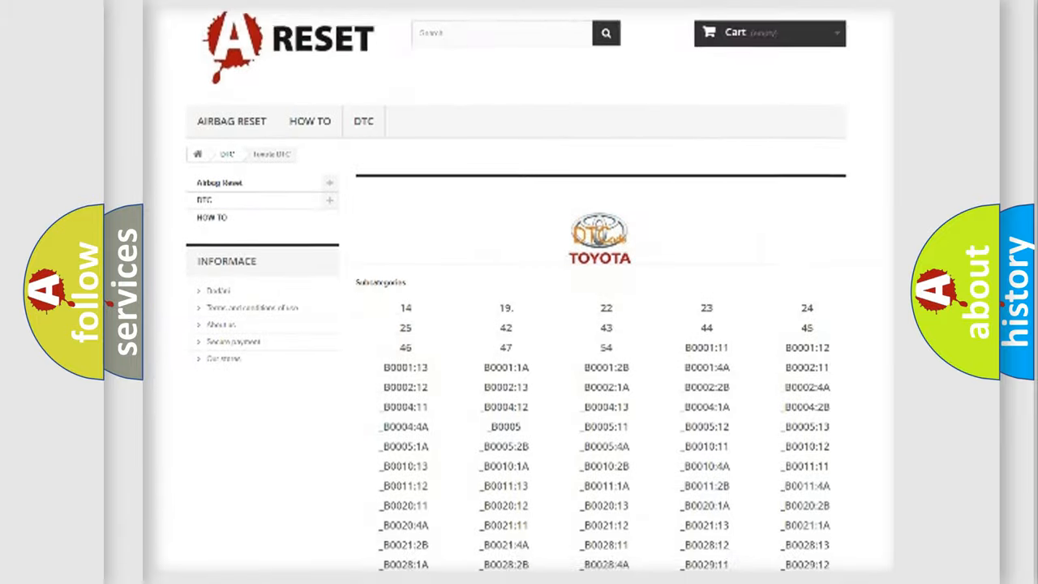
scroll(down, 3)
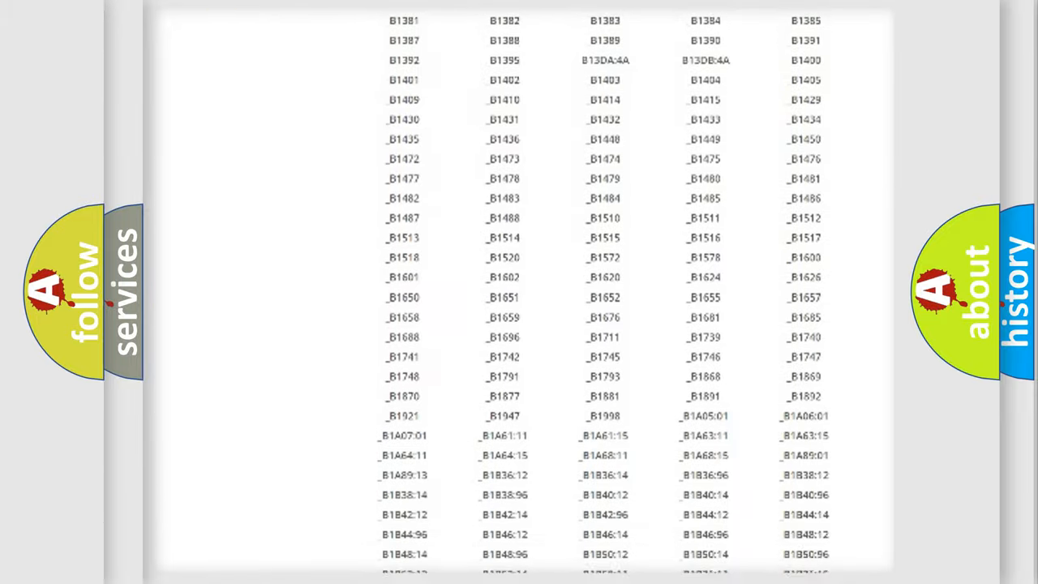
scroll(up, 3)
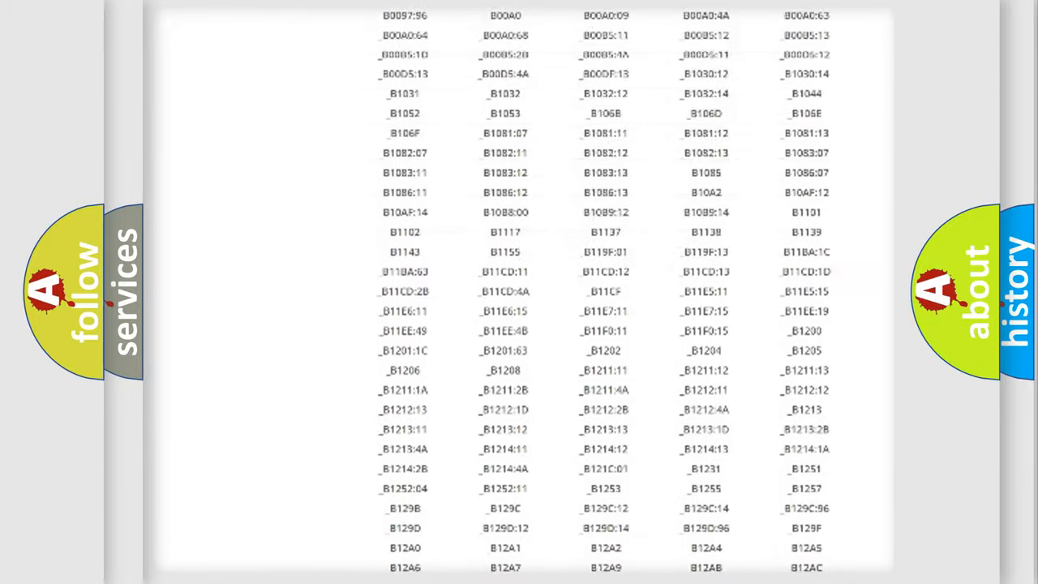
scroll(up, 3)
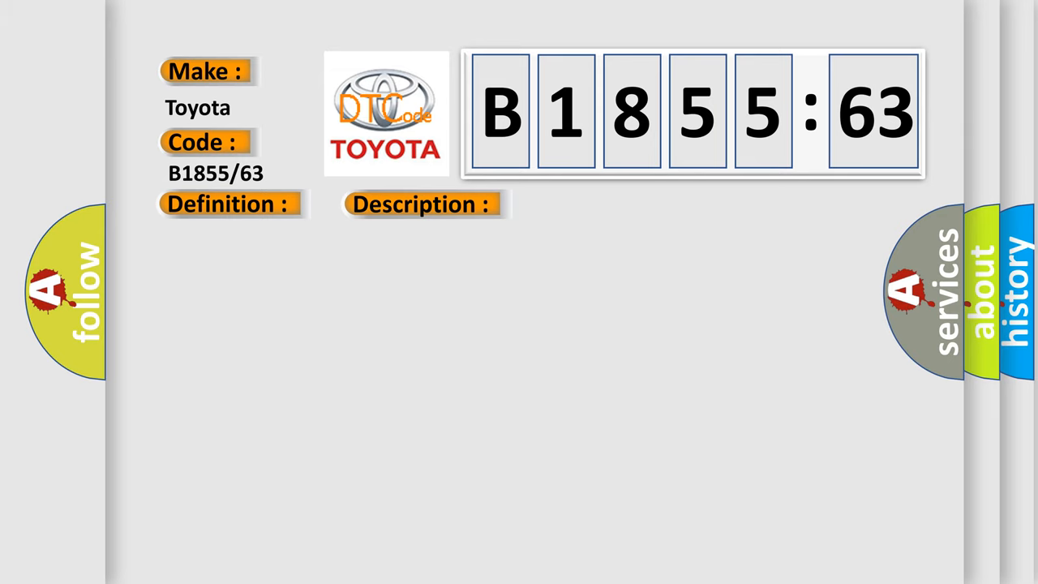
Reveal the B1855:63 cause: rear seat side airbag squib LH circuit protection time-out
click(422, 203)
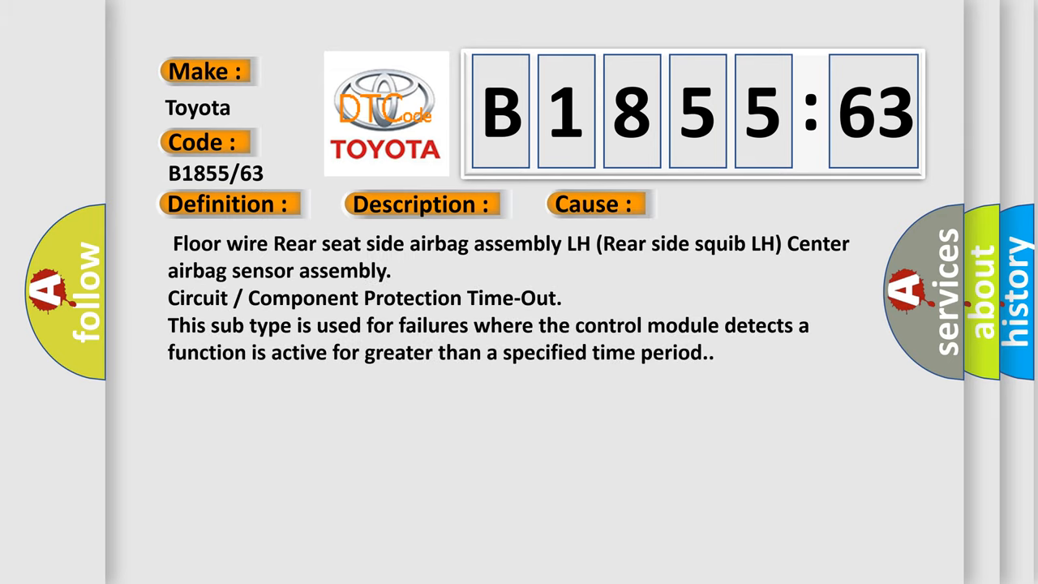